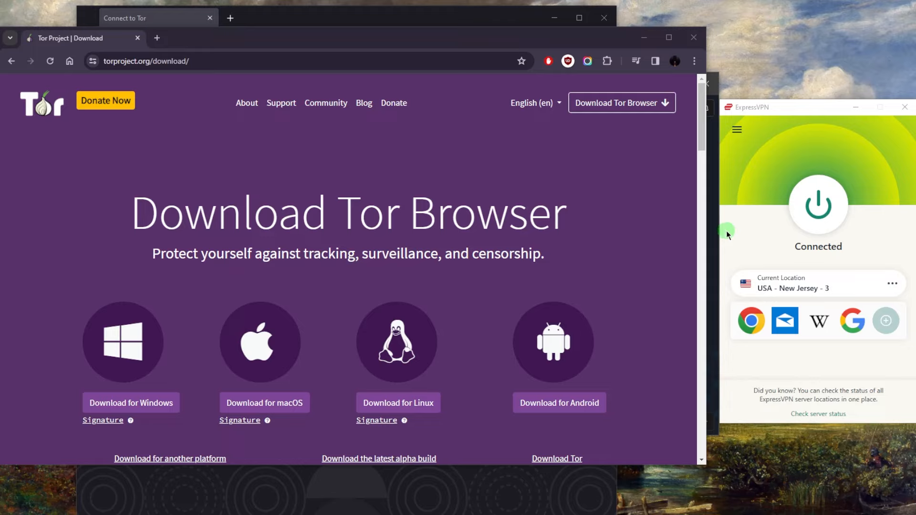
pyautogui.moveTo(736, 222)
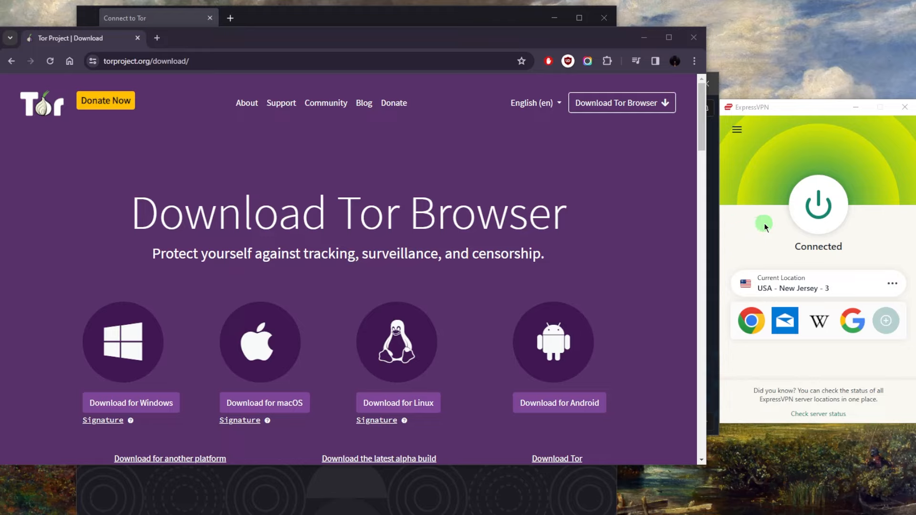
pyautogui.moveTo(751, 230)
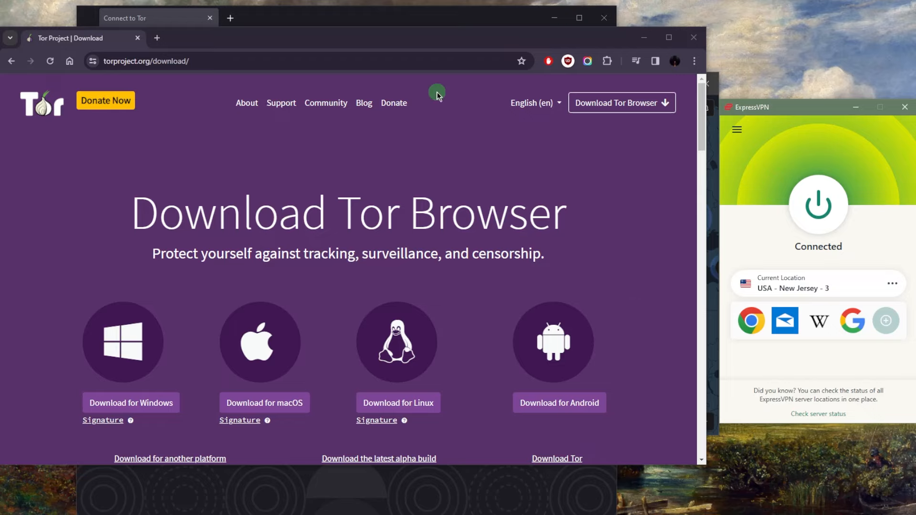
# Check the current IP in a new Chrome tab, reporting a Shrewsbury, New Jersey address
pyautogui.click(155, 37)
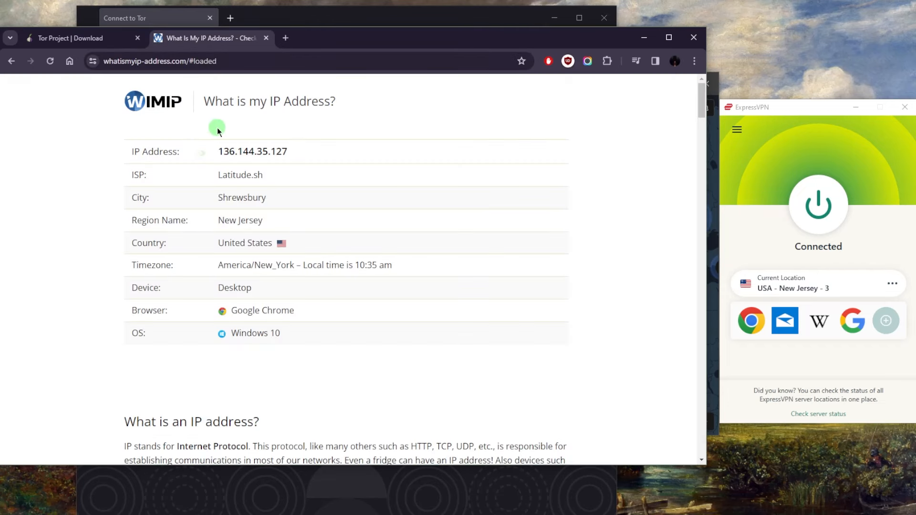
pyautogui.moveTo(270, 180)
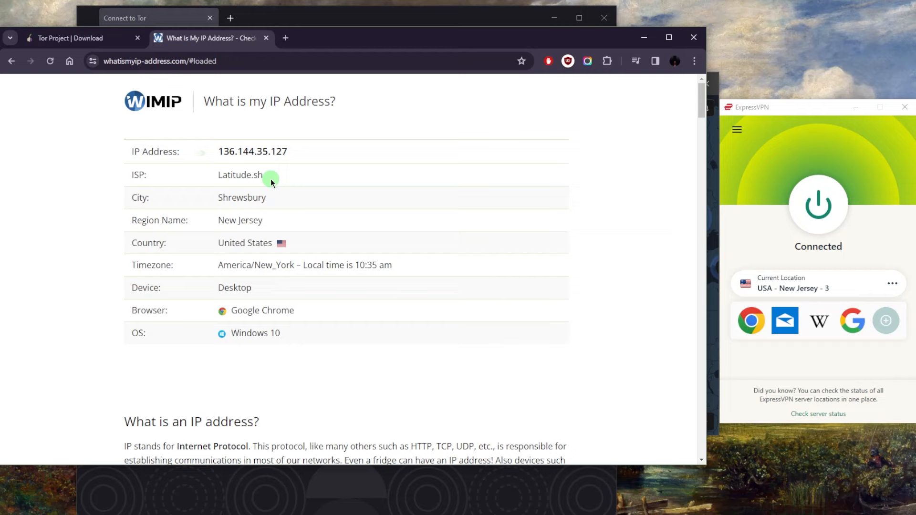
pyautogui.moveTo(384, 224)
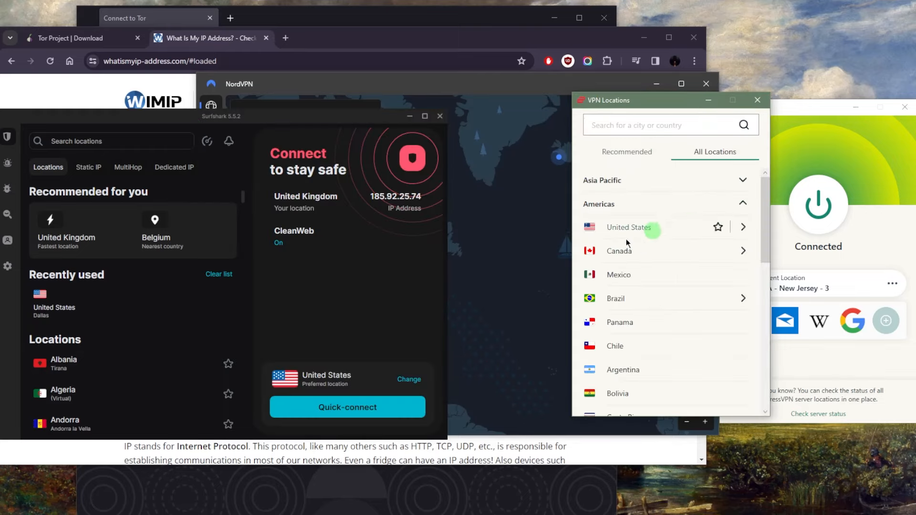
# Connect to USA - Atlanta and reload the IP check to report Atlanta, Georgia
pyautogui.click(629, 227)
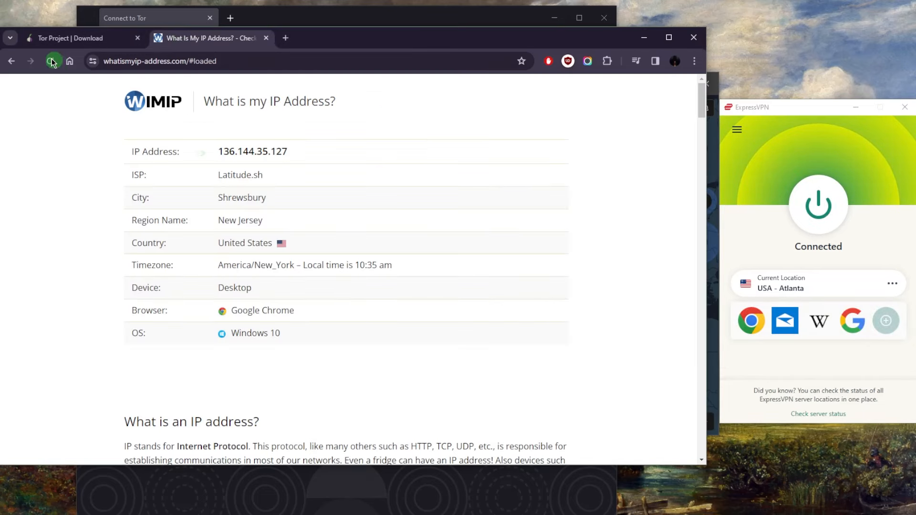
pyautogui.click(52, 61)
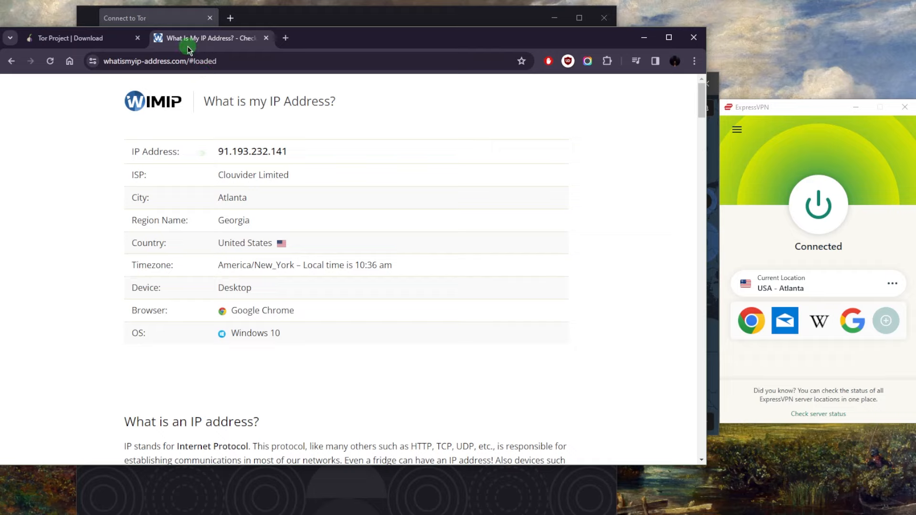
pyautogui.moveTo(760, 196)
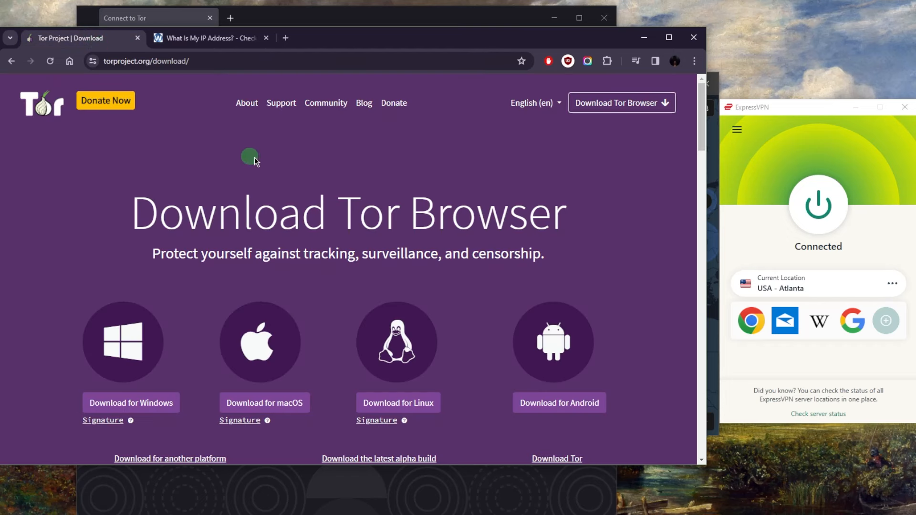
pyautogui.moveTo(379, 193)
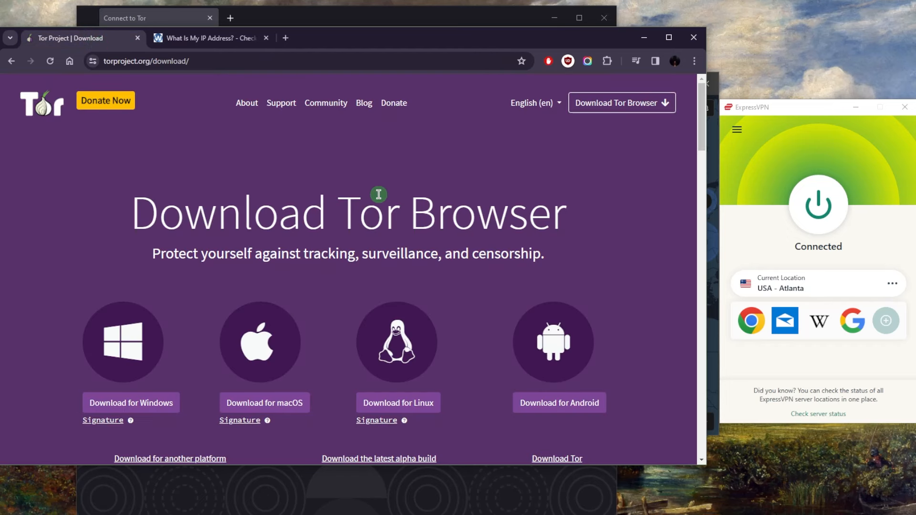
pyautogui.moveTo(218, 179)
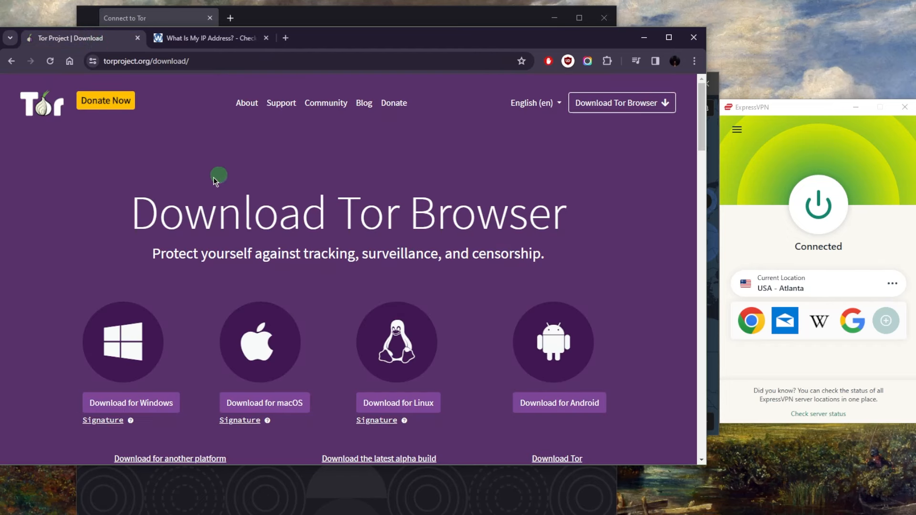
pyautogui.moveTo(603, 122)
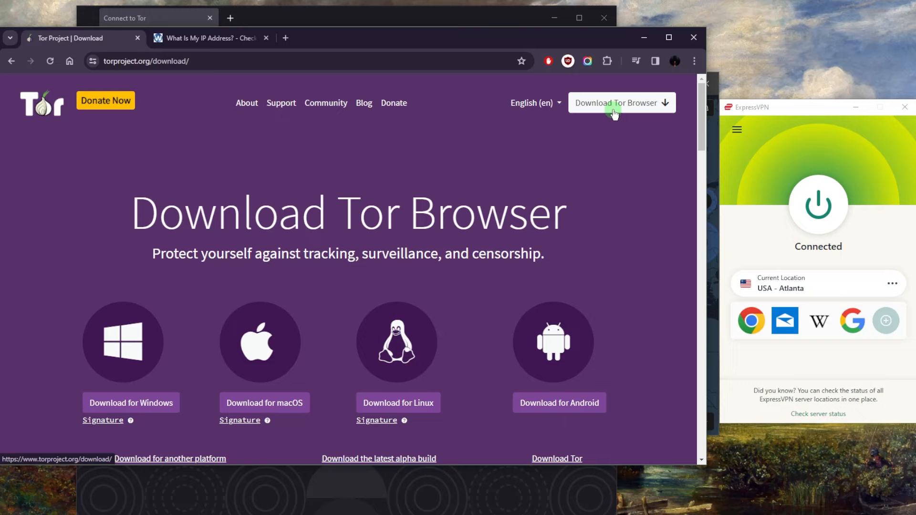
pyautogui.moveTo(694, 37)
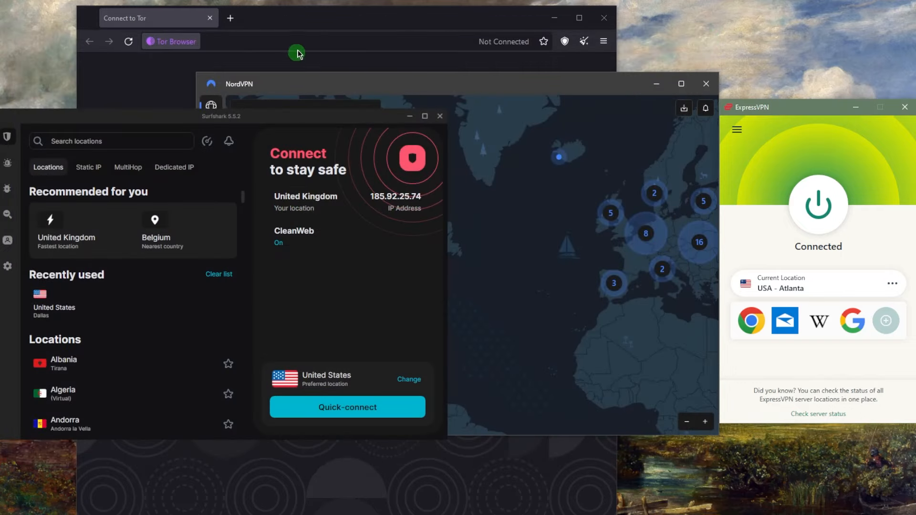
# Bring Tor Browser's Connect to Tor screen in front of the other windows
pyautogui.click(297, 52)
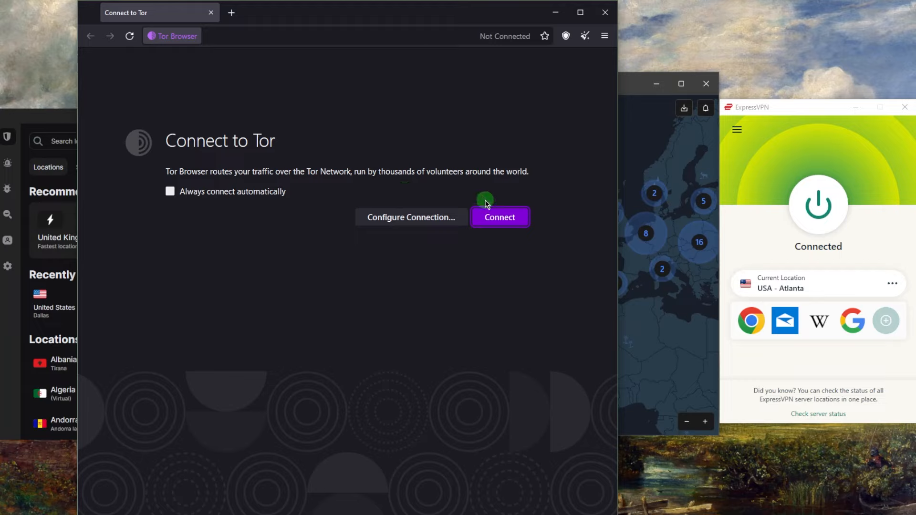
pyautogui.moveTo(475, 267)
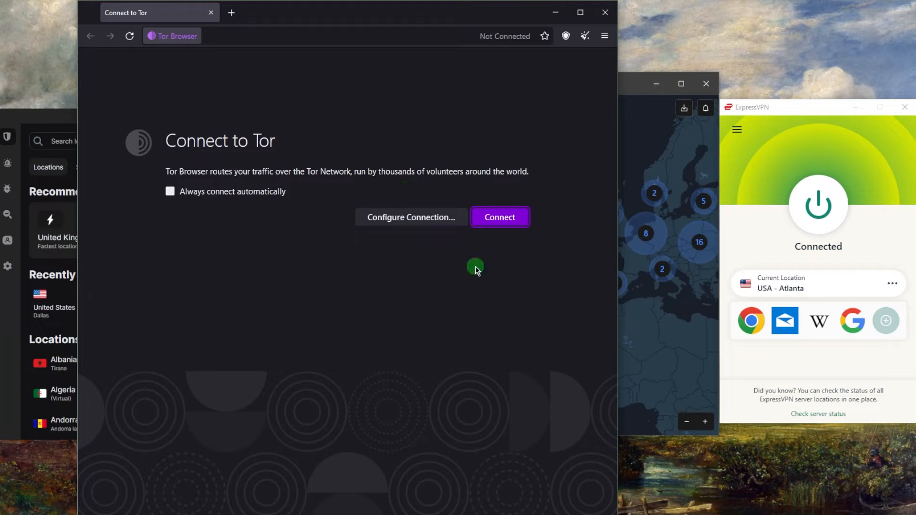
pyautogui.moveTo(262, 295)
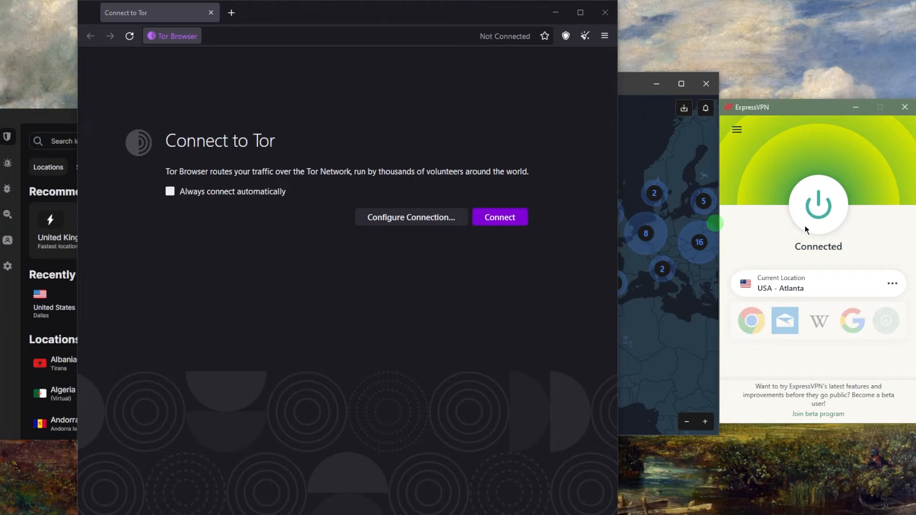
# Disconnect ExpressVPN so it shows Not Connected with USA - Atlanta selected
pyautogui.click(818, 205)
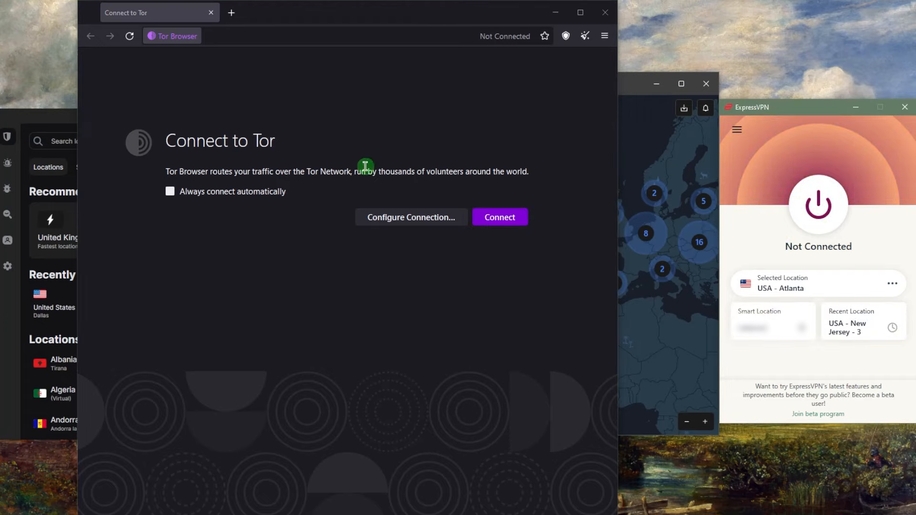
pyautogui.moveTo(375, 195)
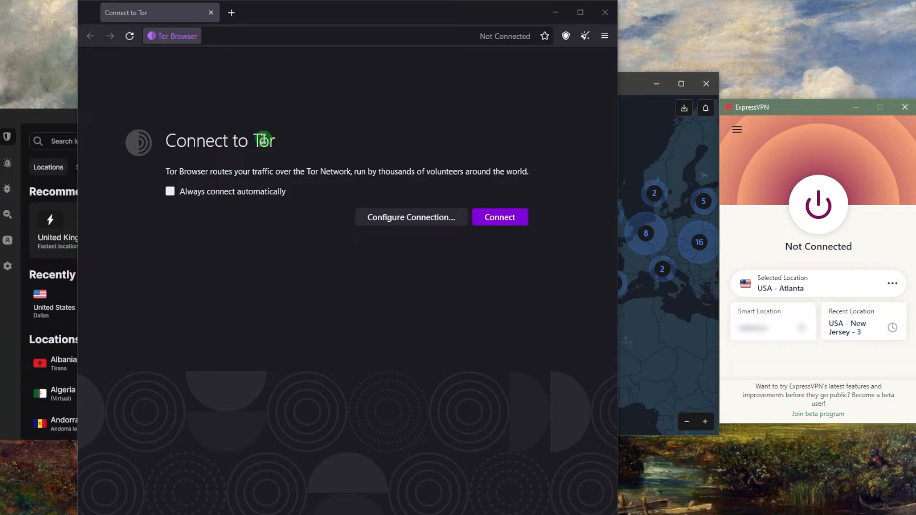
pyautogui.moveTo(316, 185)
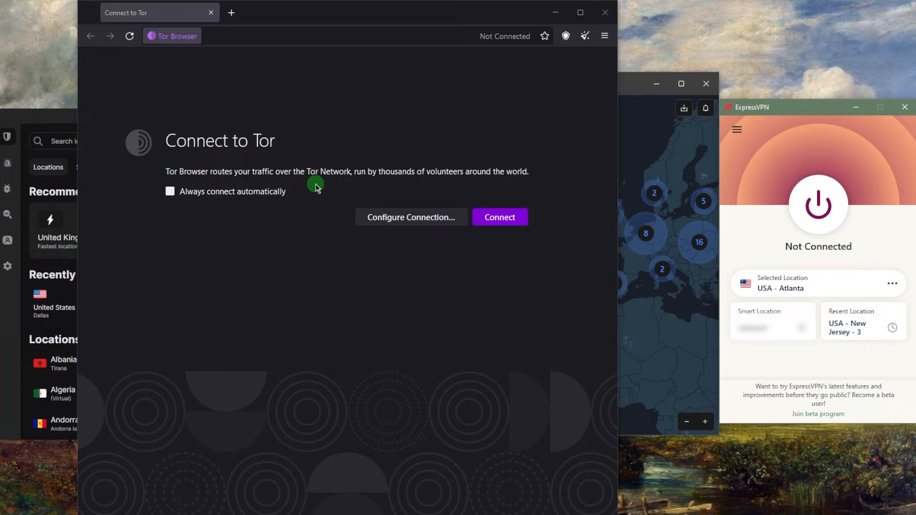
pyautogui.moveTo(774, 162)
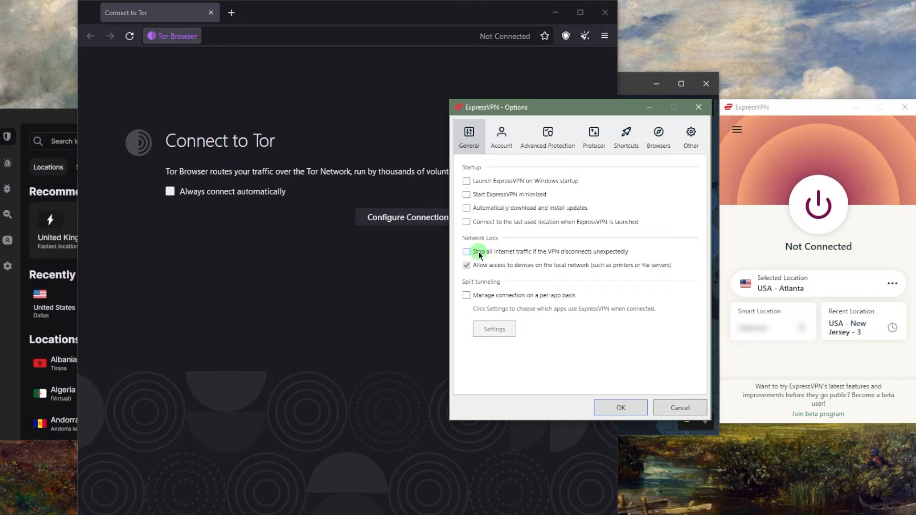
pyautogui.moveTo(484, 255)
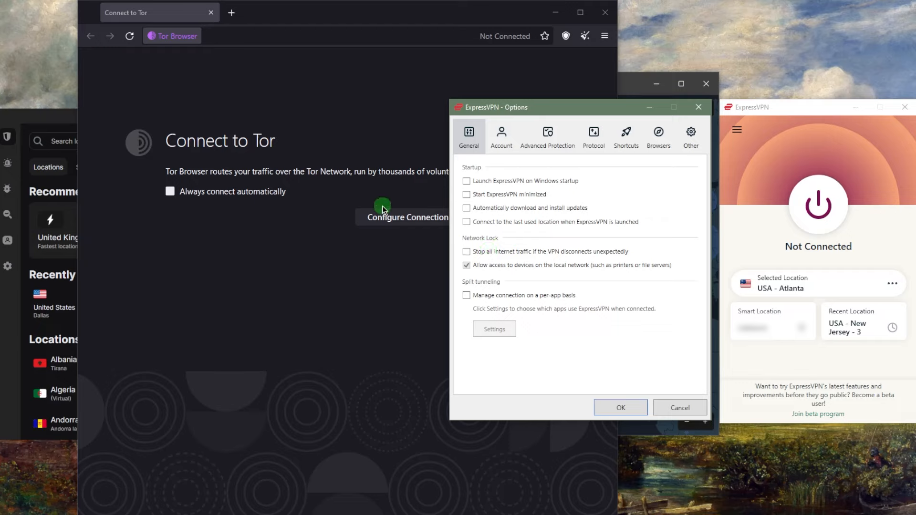
pyautogui.moveTo(573, 192)
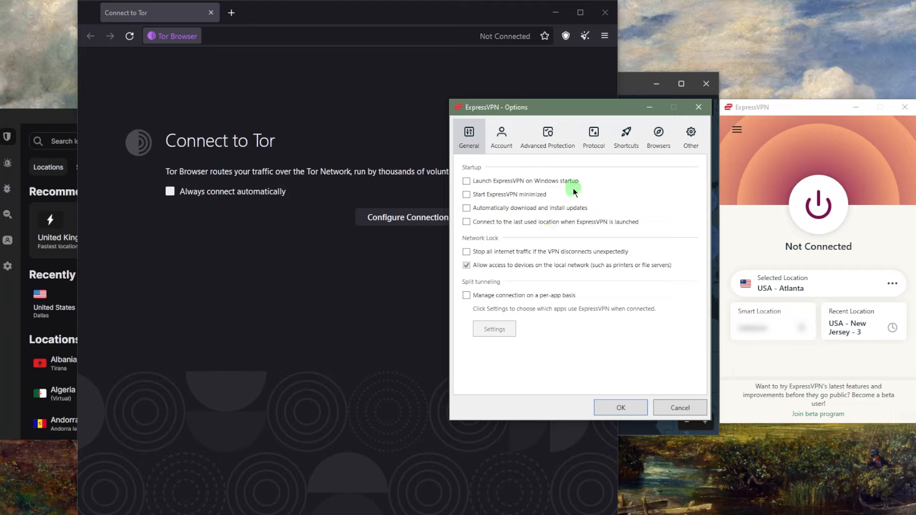
pyautogui.moveTo(696, 223)
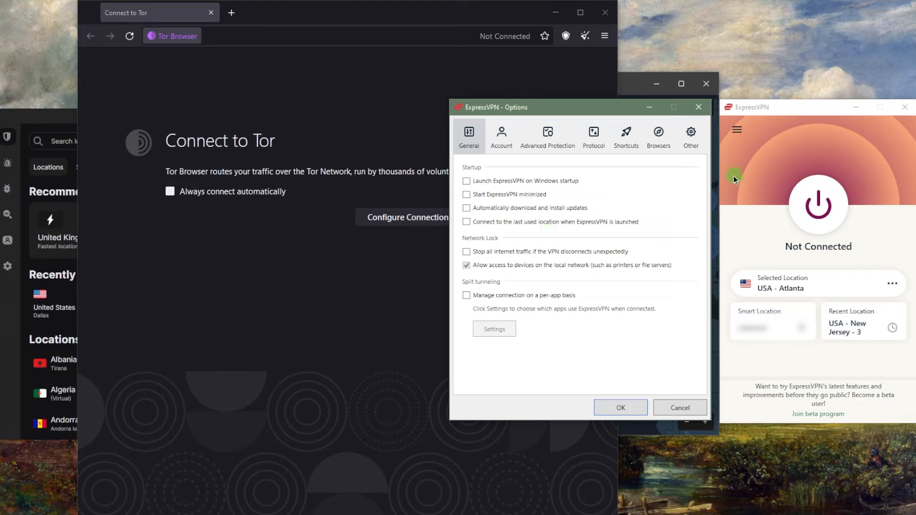
# Show the Split Tunneling list where only Google Chrome and qBittorrent use the VPN
pyautogui.click(466, 251)
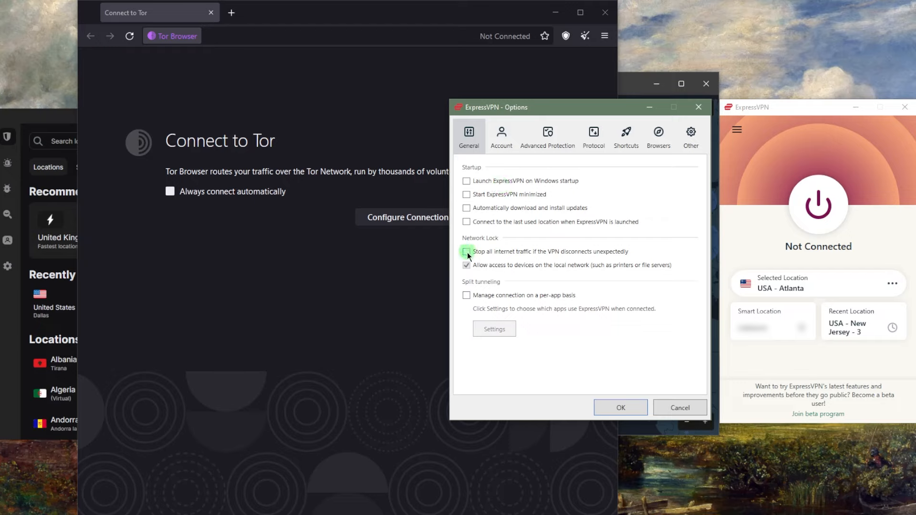
pyautogui.click(467, 251)
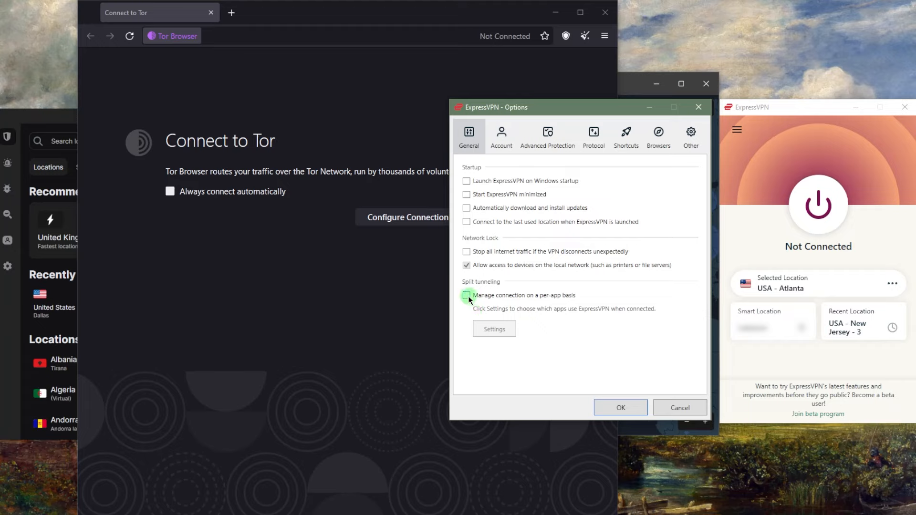
pyautogui.click(467, 295)
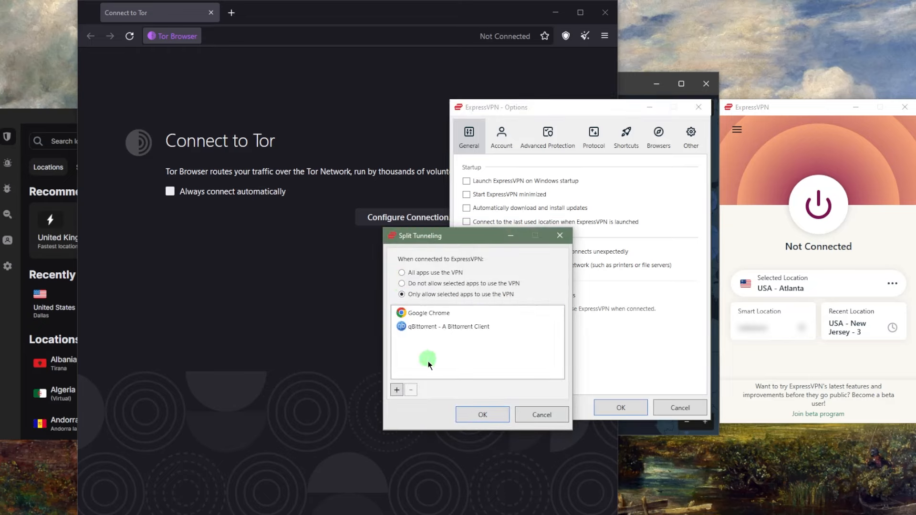
# Close the Split Tunneling and Options windows, leaving ExpressVPN's main menu open
pyautogui.click(396, 389)
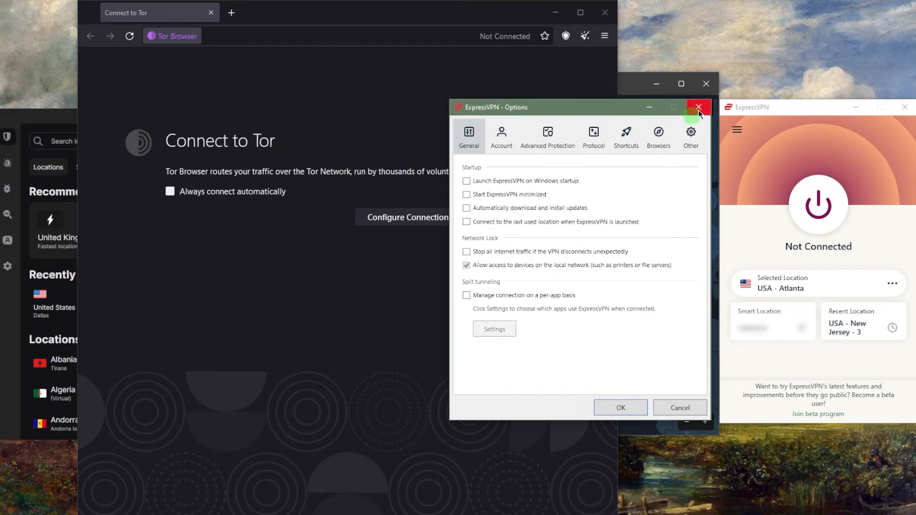
pyautogui.click(699, 107)
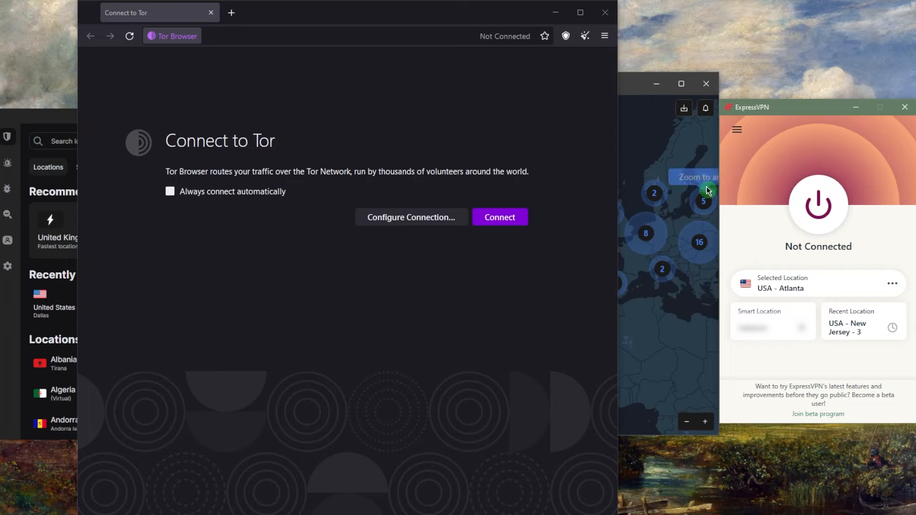
pyautogui.click(737, 129)
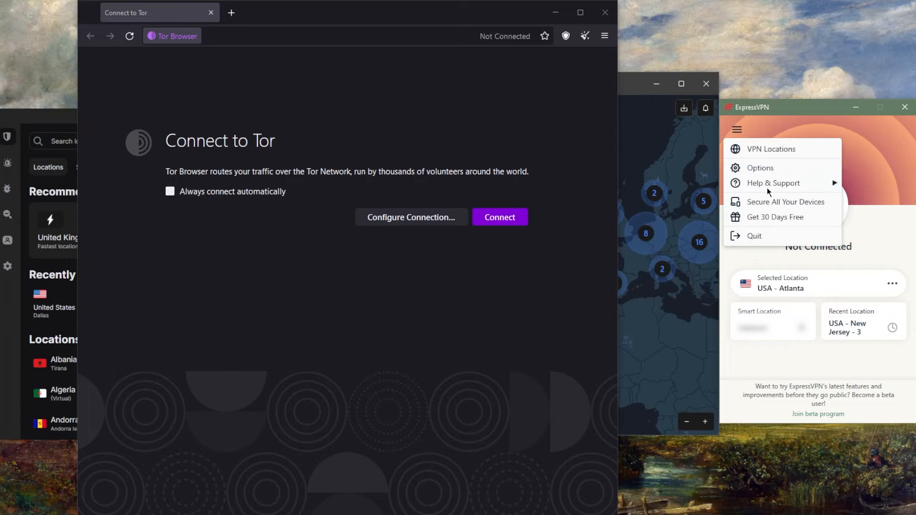
# Connect ExpressVPN to USA - Dallas and reload the IP check page in Chrome
pyautogui.click(761, 168)
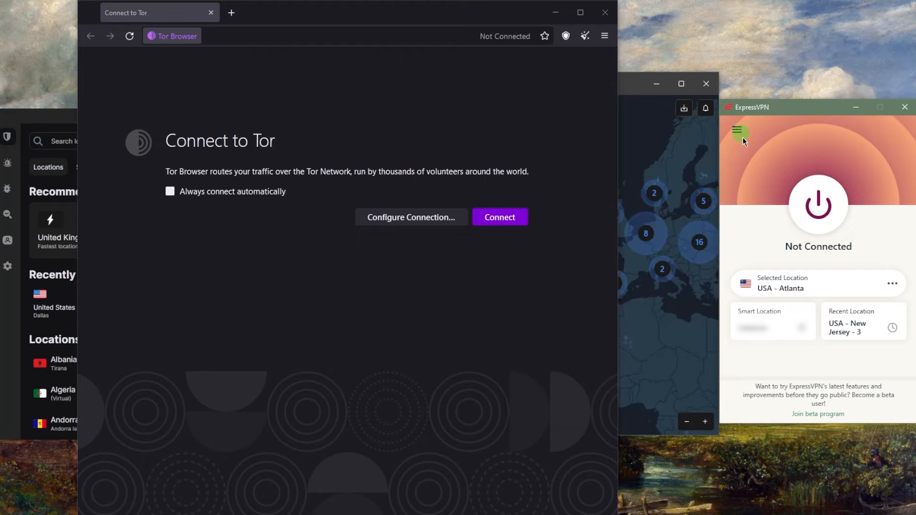
pyautogui.click(740, 131)
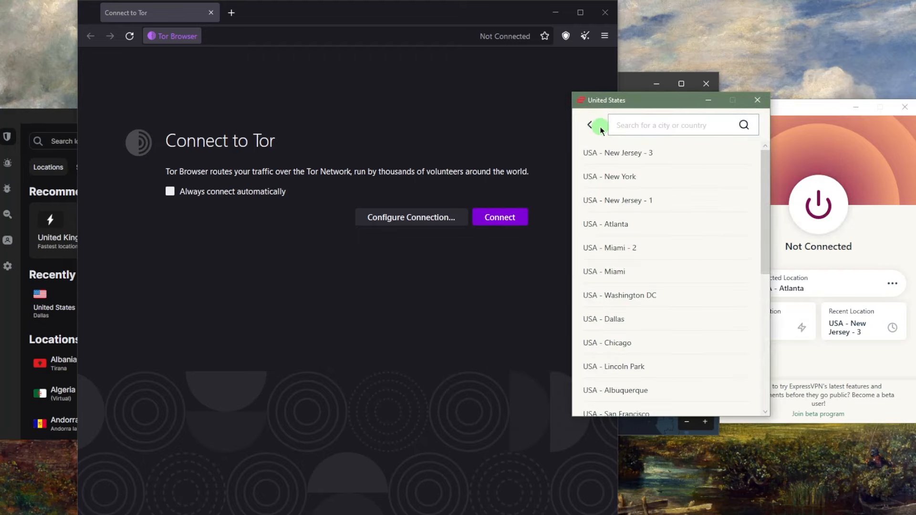
pyautogui.scroll(-3)
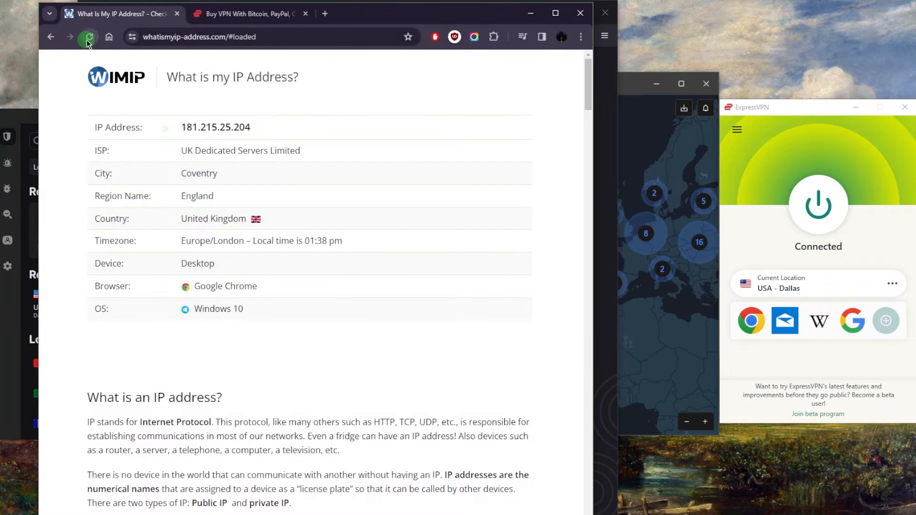
pyautogui.click(89, 37)
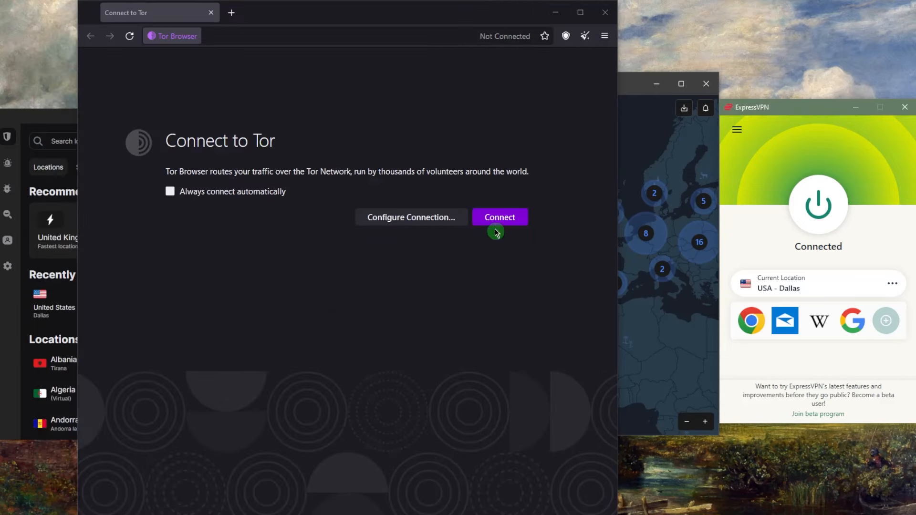
pyautogui.click(499, 217)
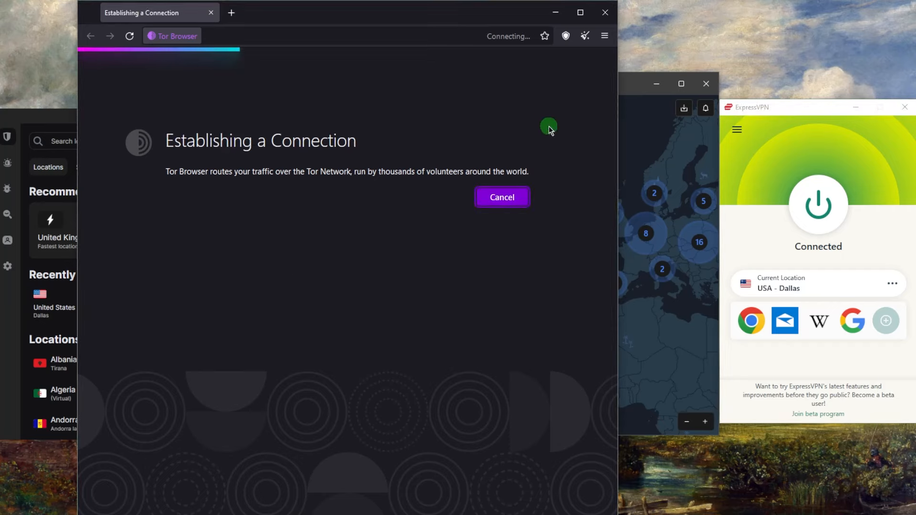
pyautogui.moveTo(439, 124)
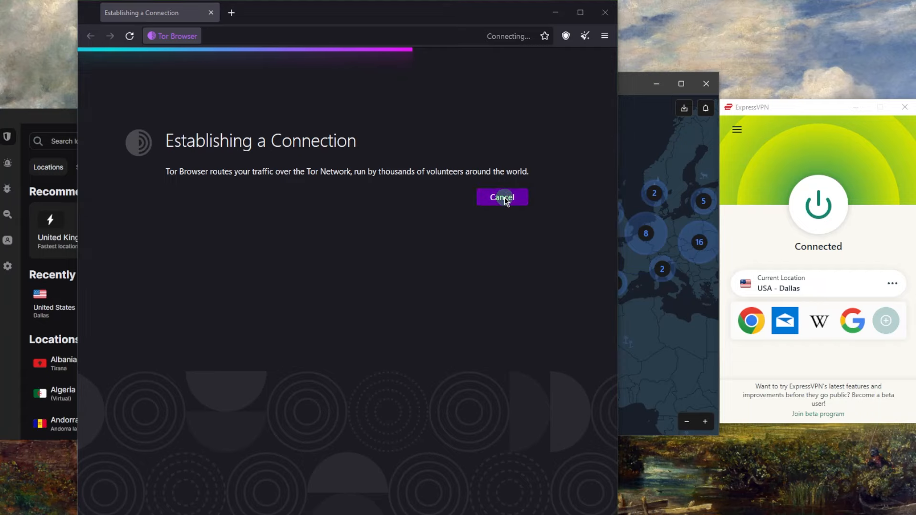
pyautogui.click(501, 197)
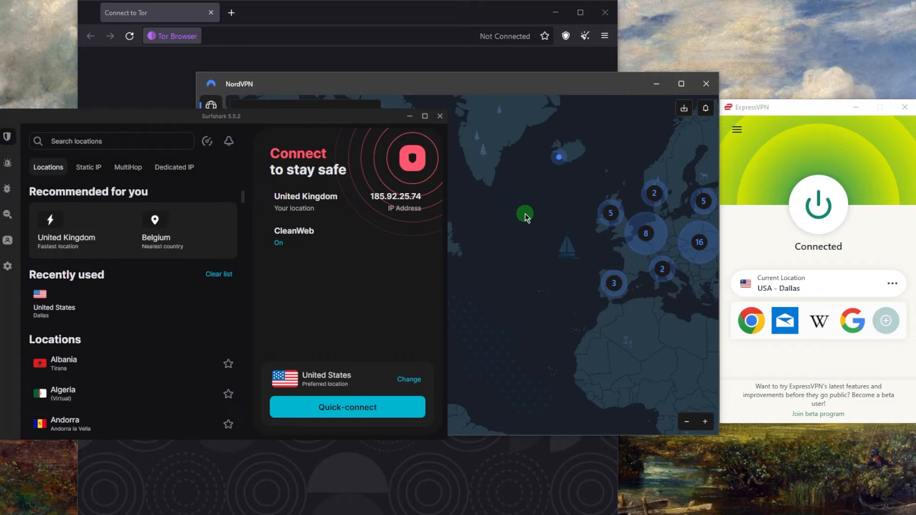
pyautogui.moveTo(746, 160)
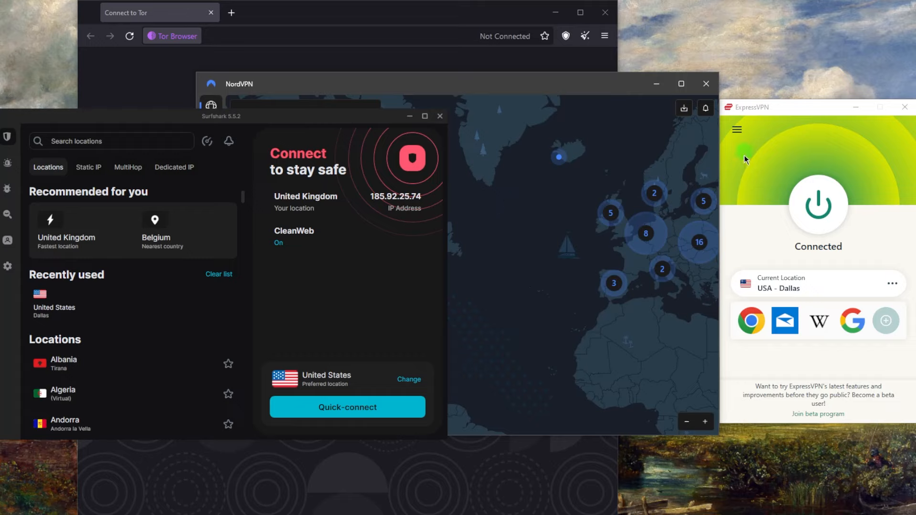
pyautogui.moveTo(737, 203)
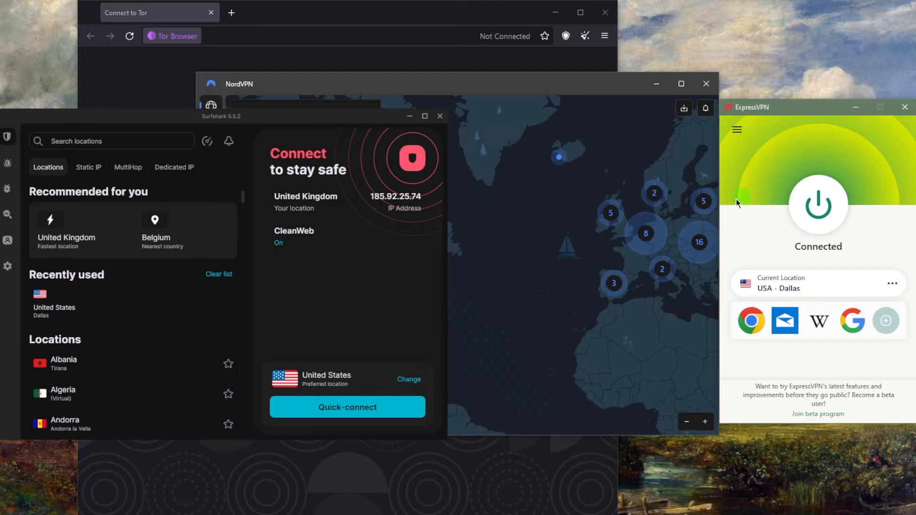
pyautogui.moveTo(839, 121)
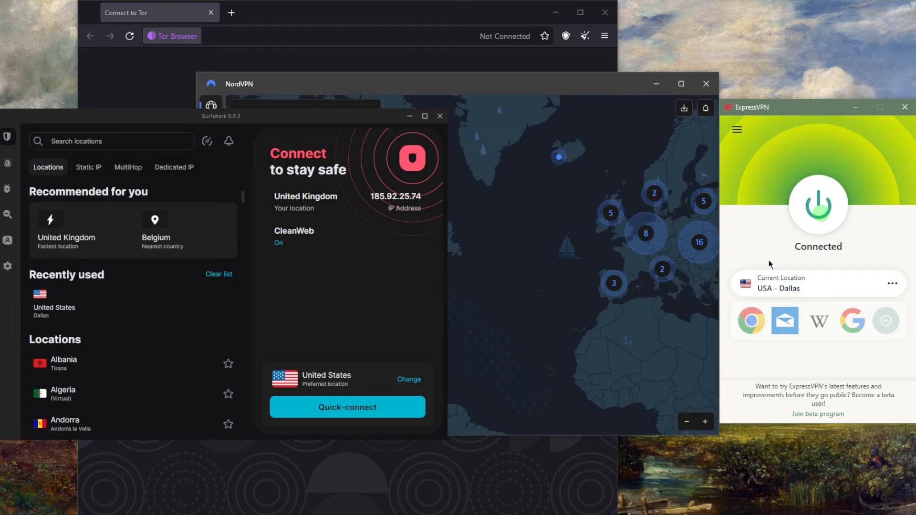
# Disconnect ExpressVPN from USA - Dallas so it shows Not Connected
pyautogui.click(818, 205)
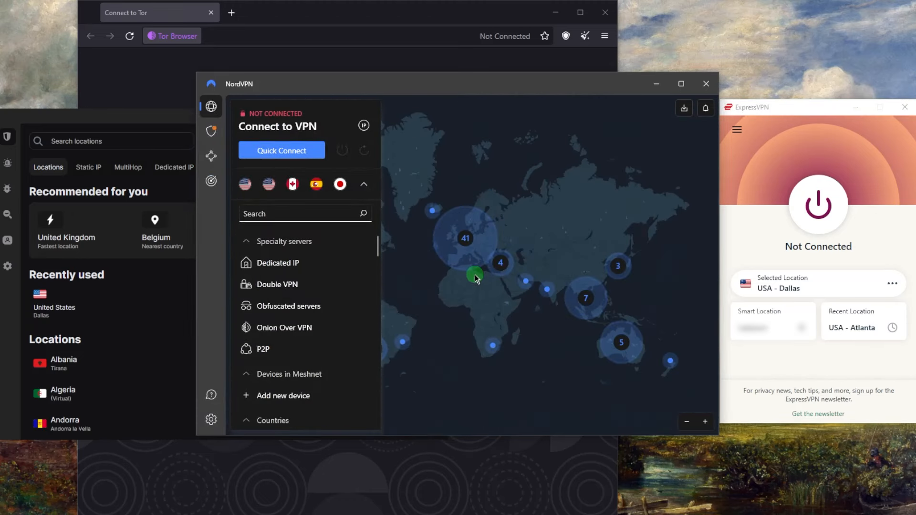
pyautogui.click(210, 131)
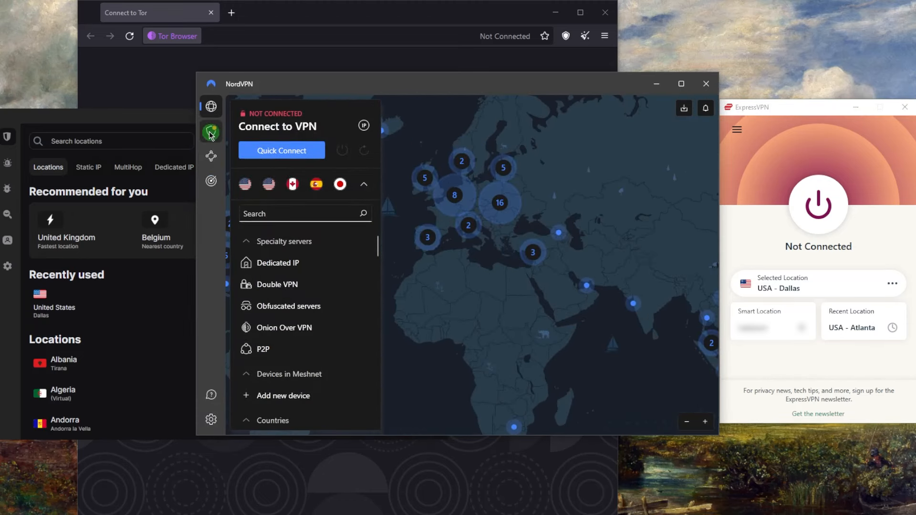
pyautogui.click(211, 156)
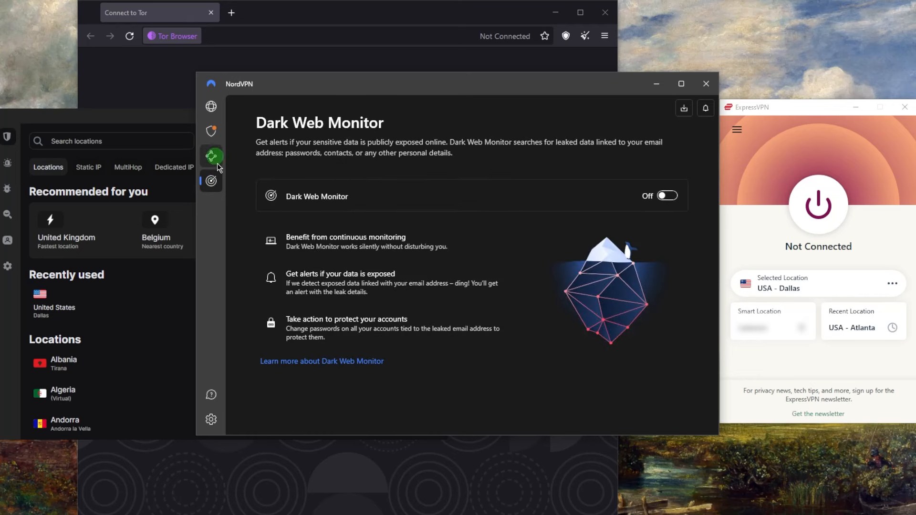
pyautogui.click(211, 106)
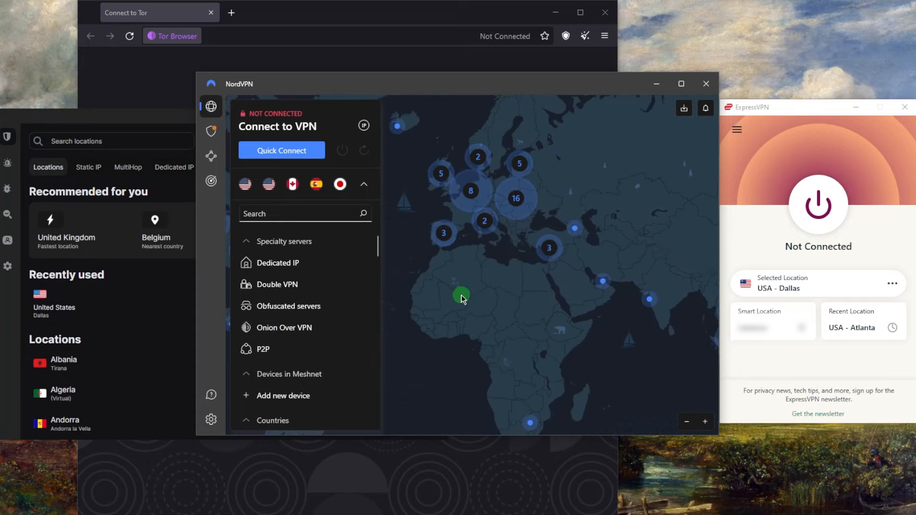
pyautogui.moveTo(462, 298); pyautogui.dragTo(526, 295)
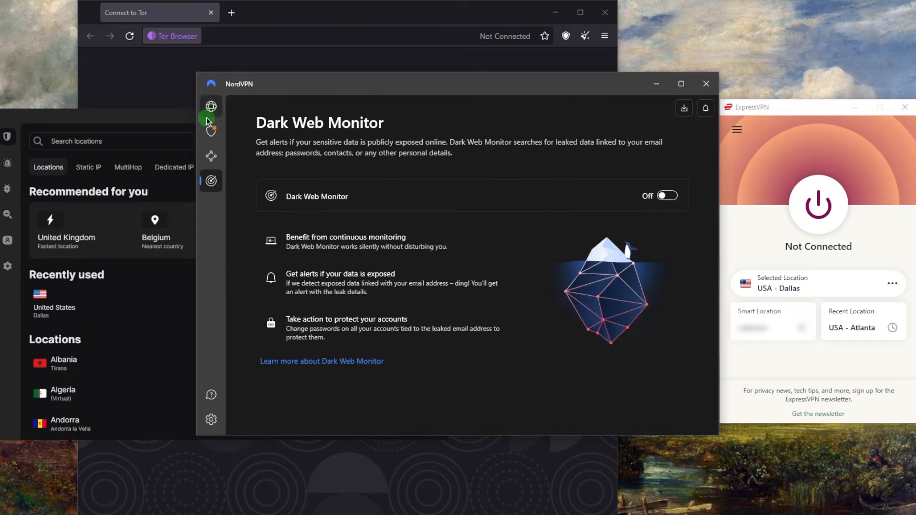
pyautogui.click(210, 106)
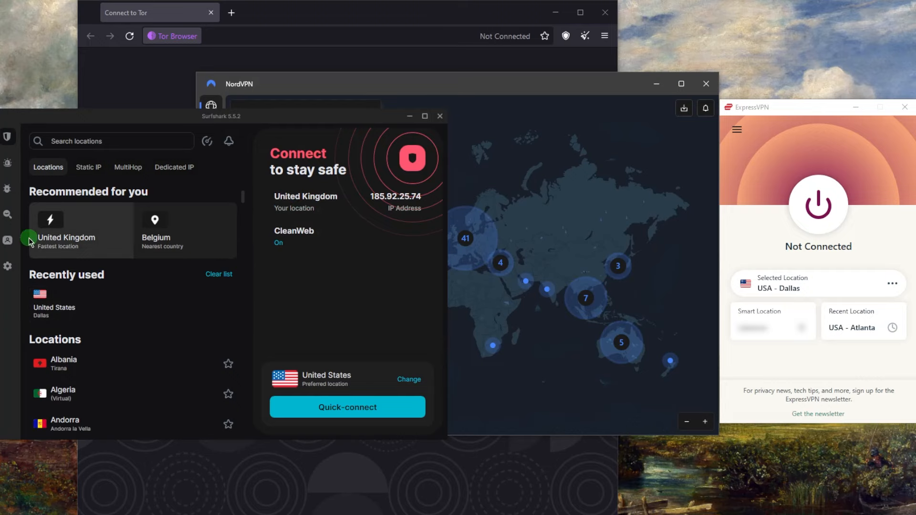
# Browse Surfshark's VPN settings: connectivity, CleanWeb, Kill Switch, protocol and advanced security
pyautogui.click(206, 142)
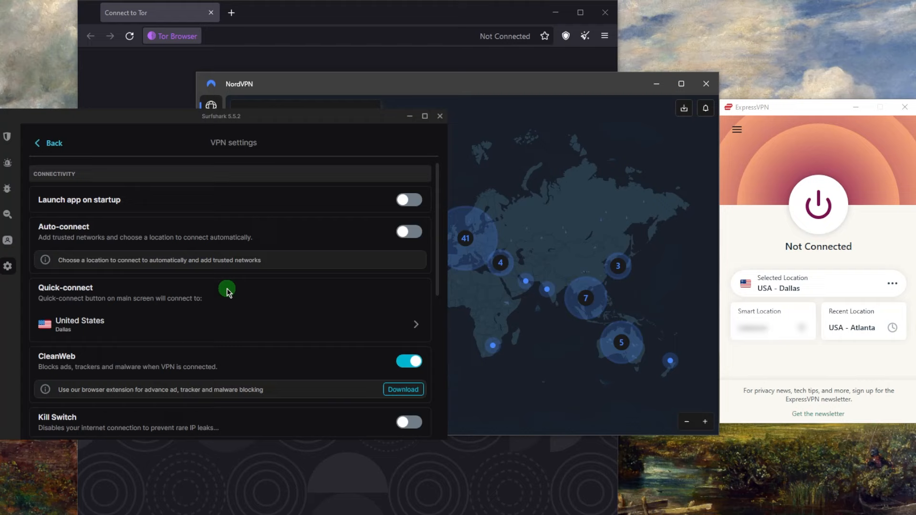
pyautogui.scroll(-3)
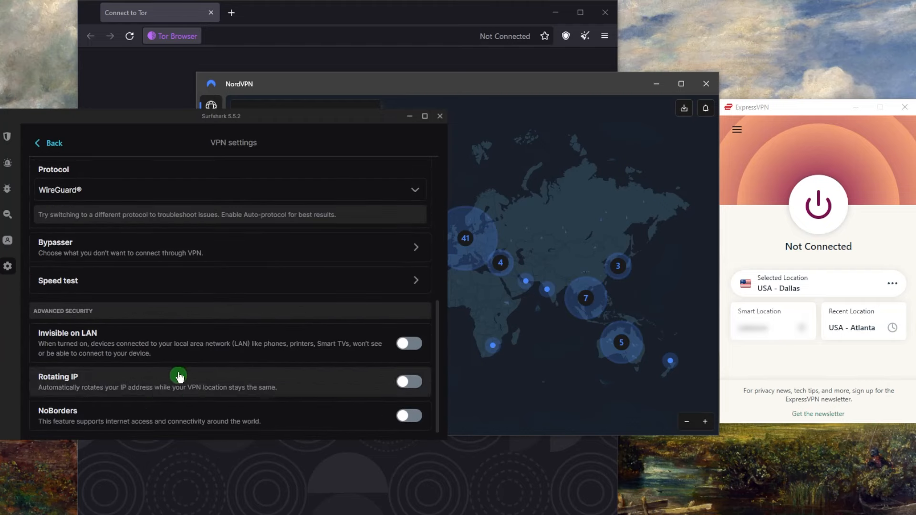
pyautogui.moveTo(69, 395)
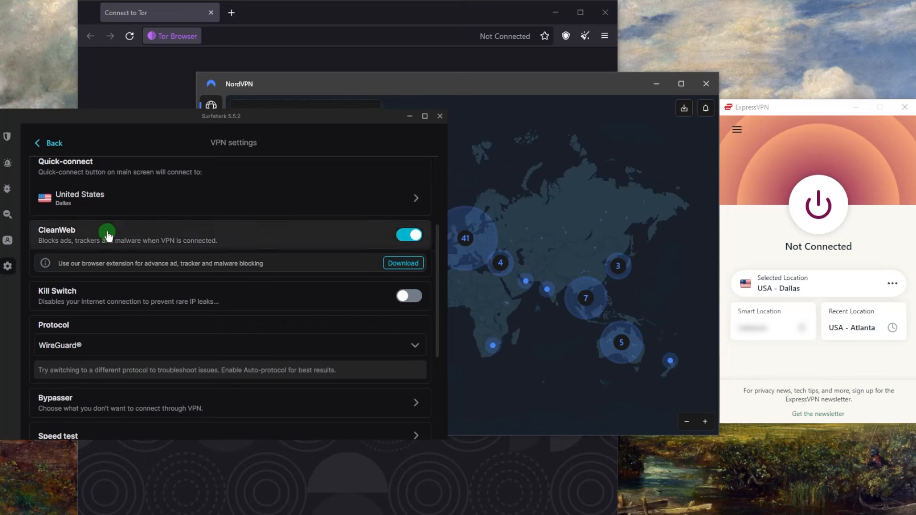
pyautogui.scroll(-3)
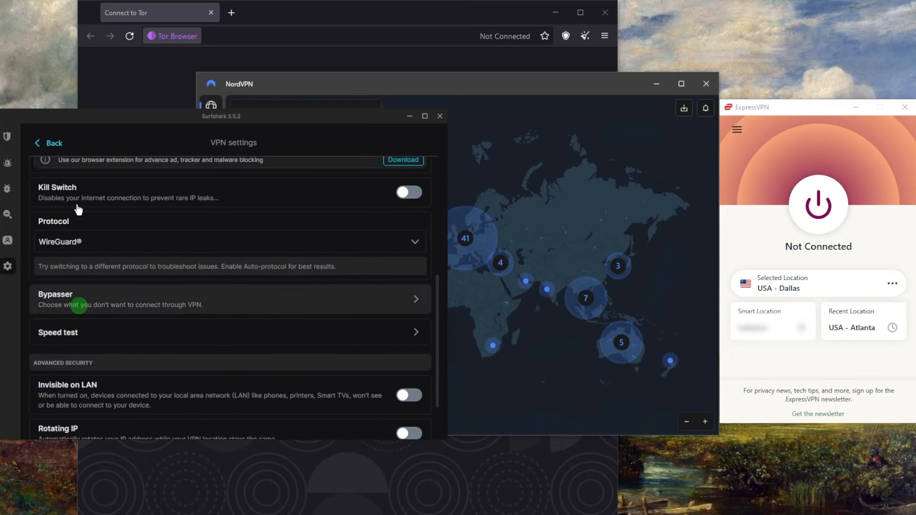
pyautogui.click(47, 142)
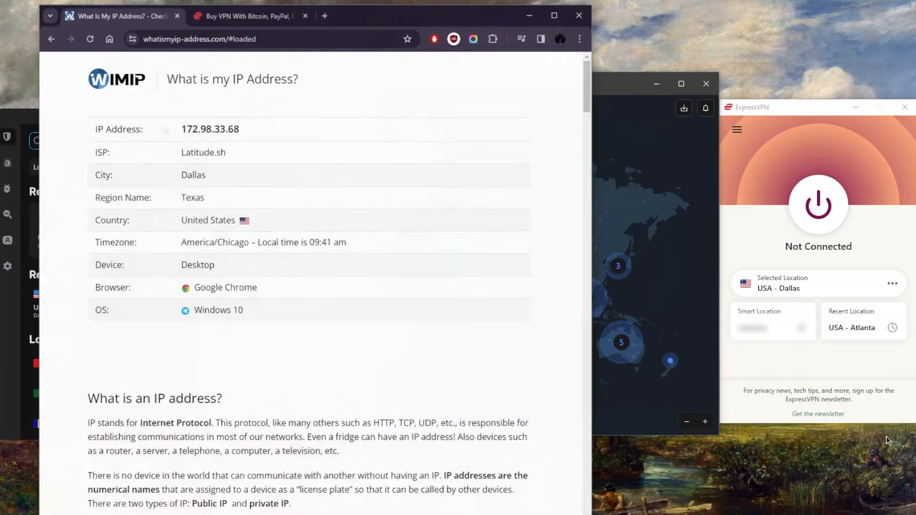
# Switch Chrome to ExpressVPN's order page with the 12 months plus 3 free plan at $6.67/month
pyautogui.click(245, 14)
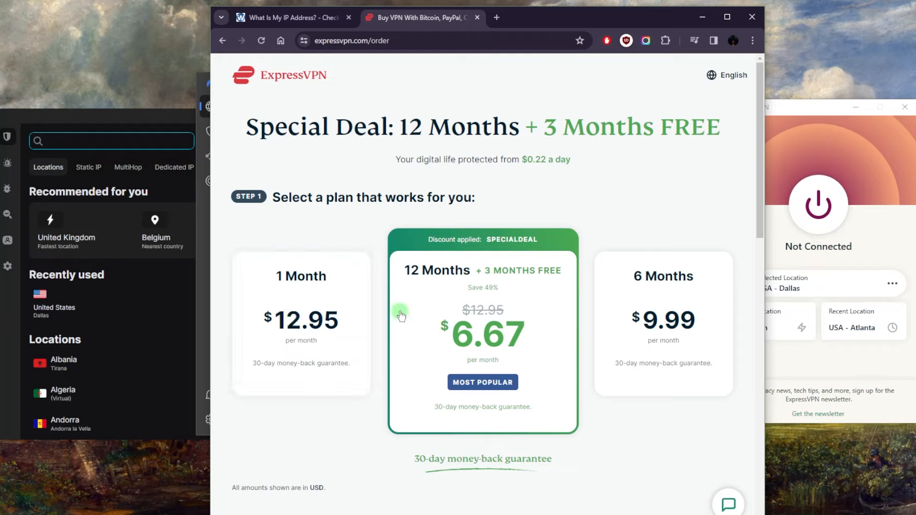
pyautogui.moveTo(474, 327)
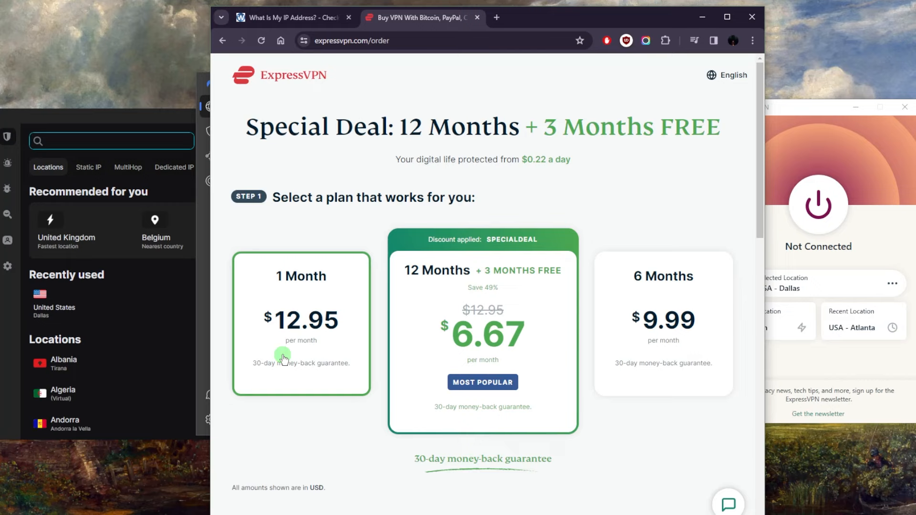
pyautogui.moveTo(362, 350)
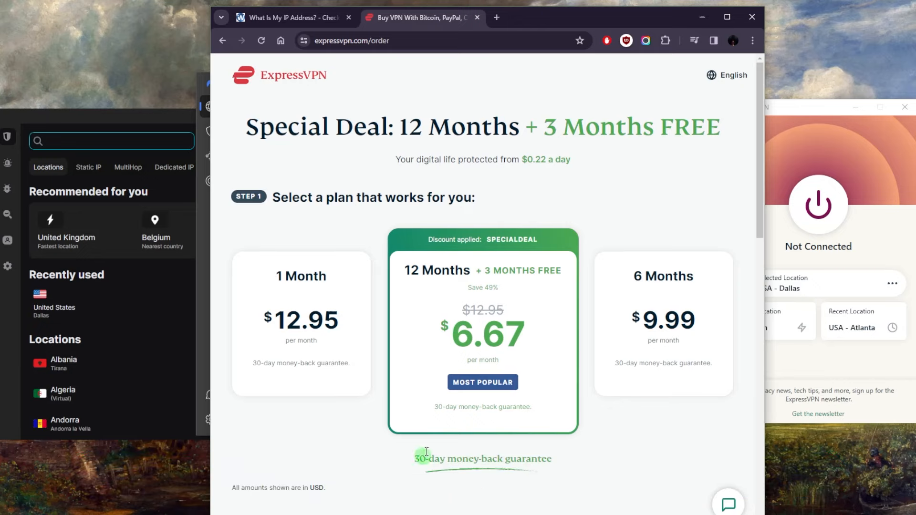
pyautogui.moveTo(696, 440)
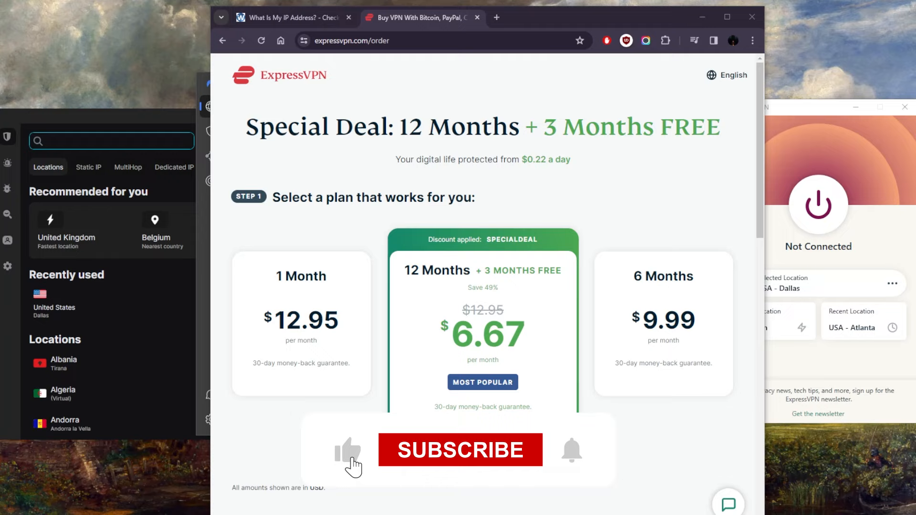
pyautogui.click(459, 449)
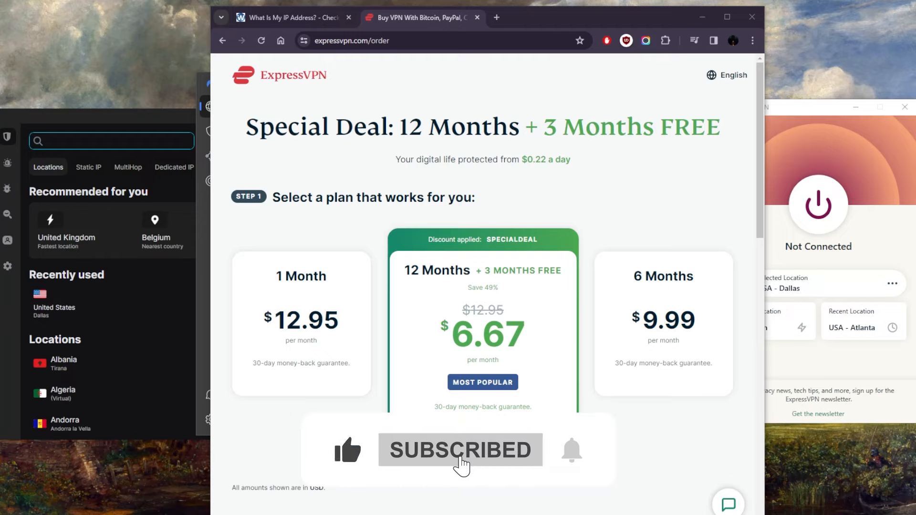